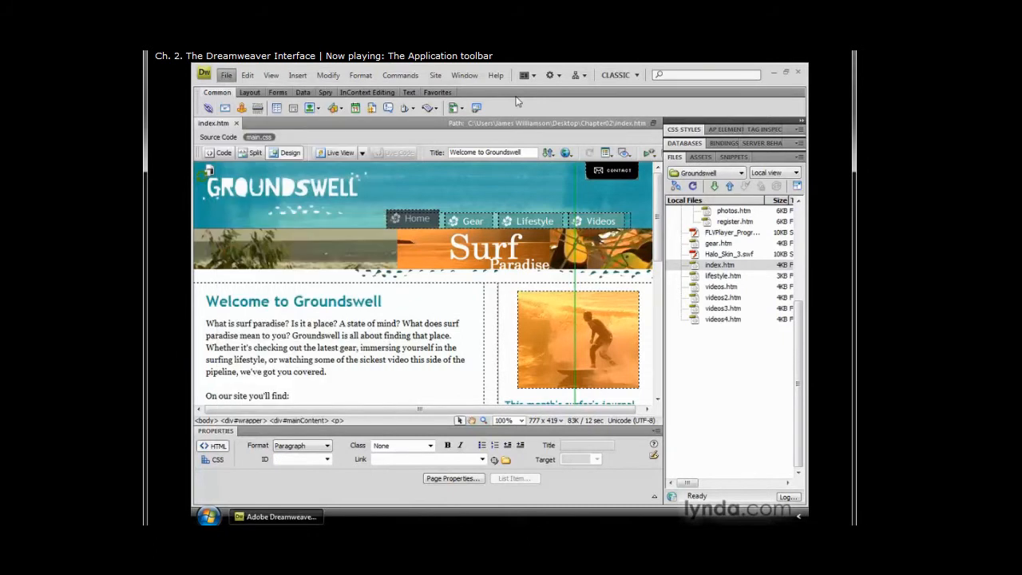
Step: Show index.htm in Code and Design view, toggling Split Vertically off and back on
{"action": "left_click", "coordinate": [496, 75]}
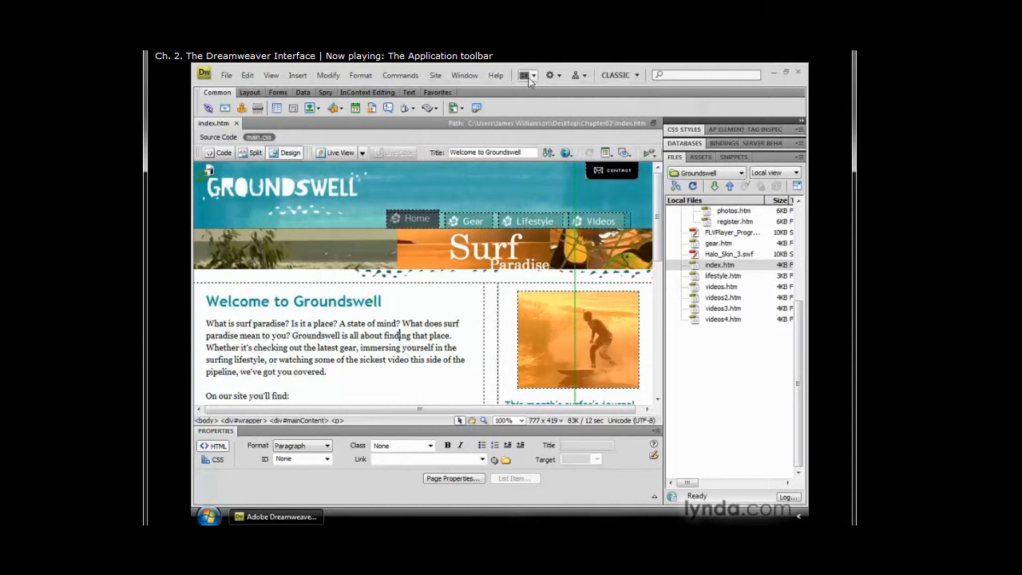
{"action": "mouse_move", "coordinate": [577, 74]}
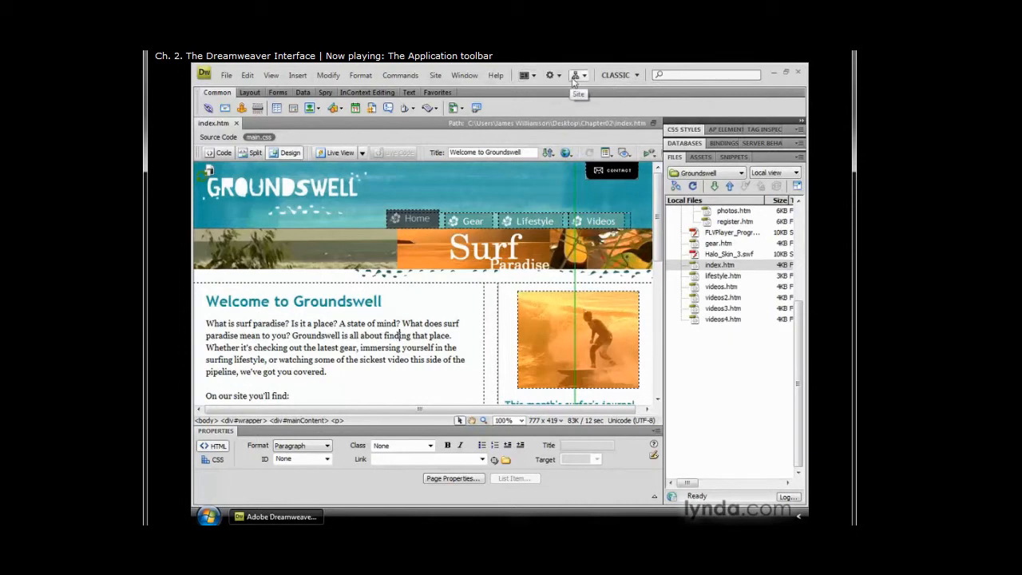
{"action": "mouse_move", "coordinate": [525, 75]}
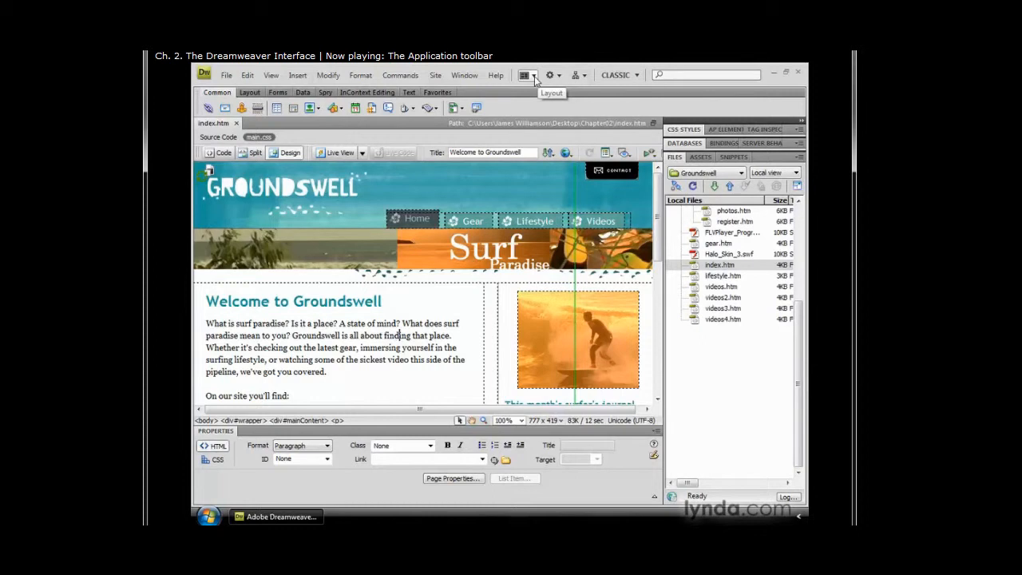
{"action": "mouse_move", "coordinate": [537, 79]}
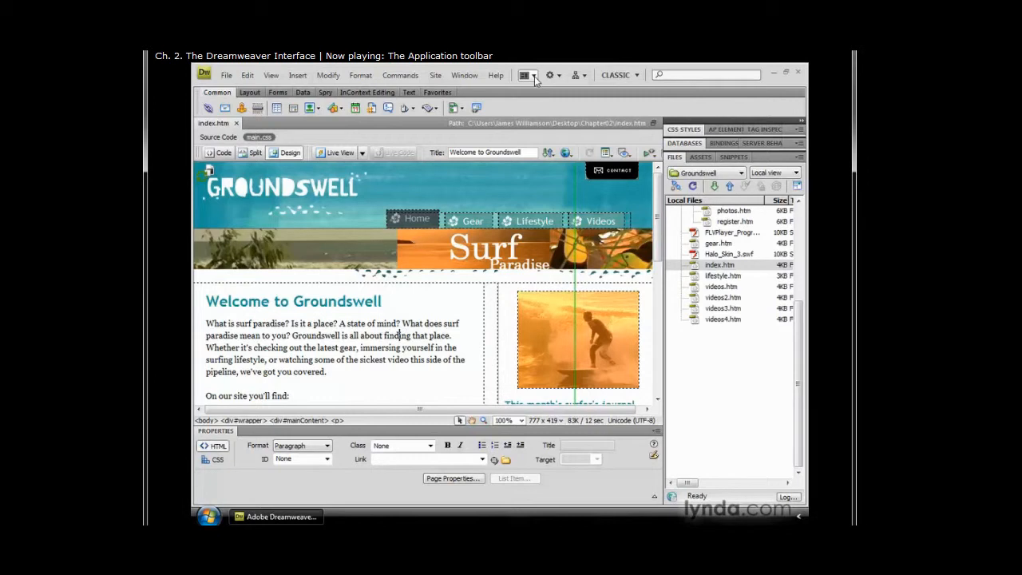
{"action": "left_click", "coordinate": [526, 74]}
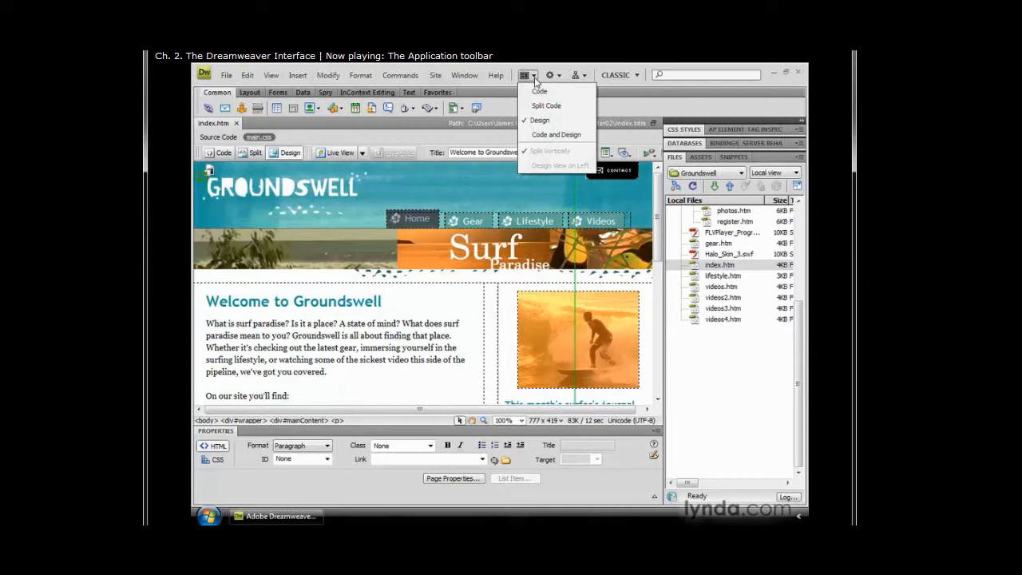
{"action": "mouse_move", "coordinate": [557, 134]}
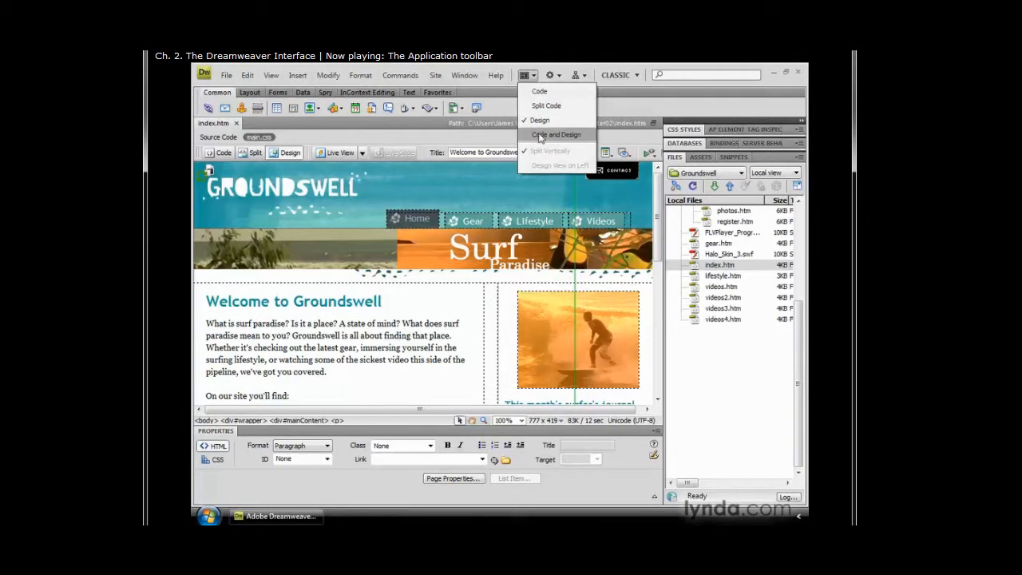
{"action": "left_click", "coordinate": [557, 134]}
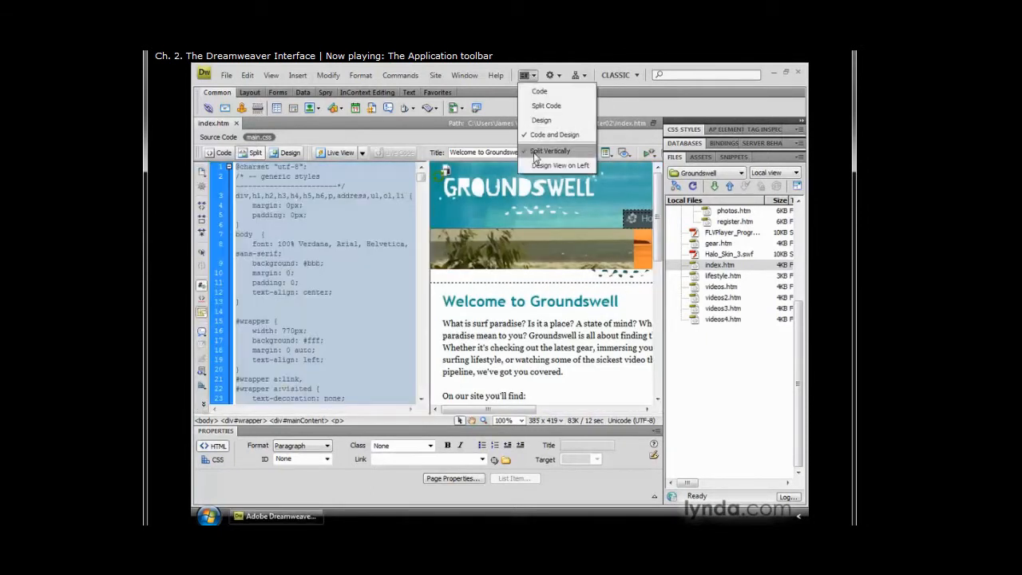
{"action": "left_click", "coordinate": [550, 151]}
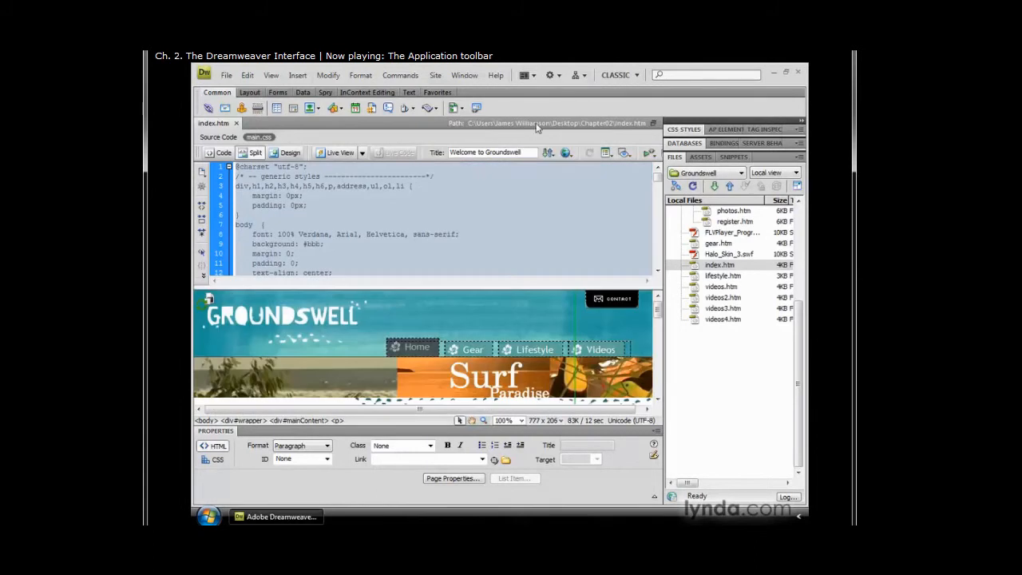
{"action": "left_click", "coordinate": [253, 153]}
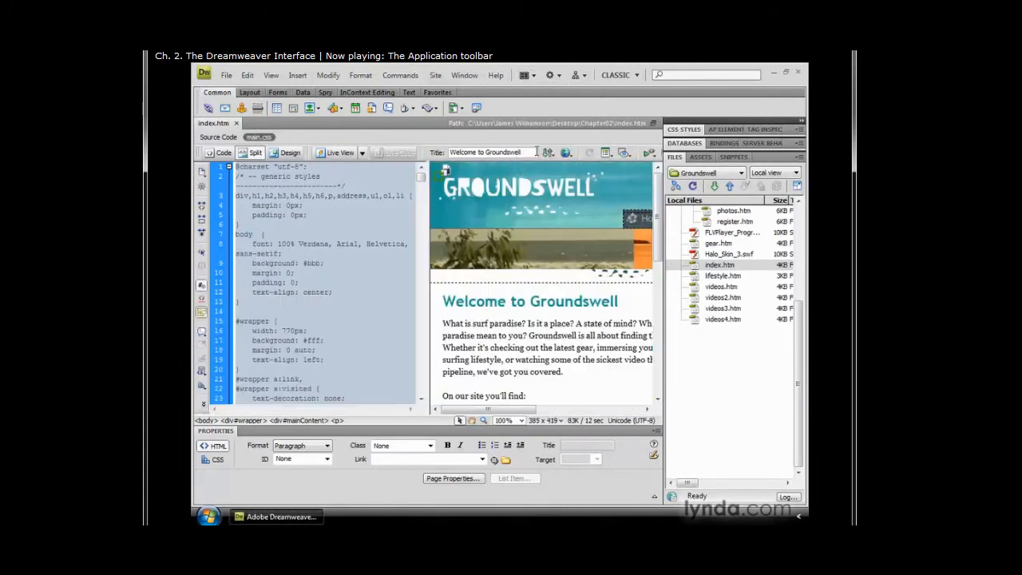
{"action": "mouse_move", "coordinate": [548, 152]}
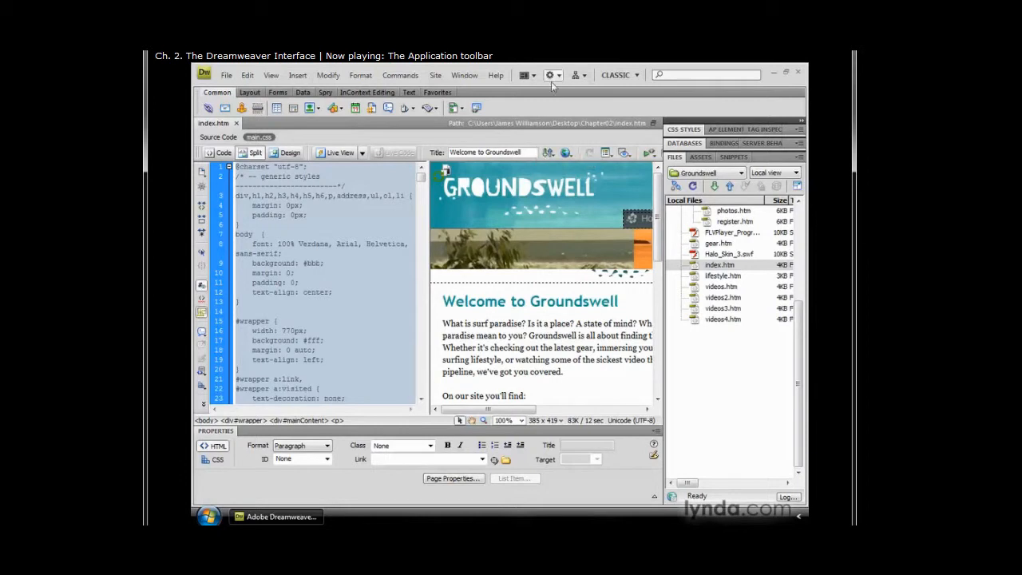
{"action": "mouse_move", "coordinate": [559, 78]}
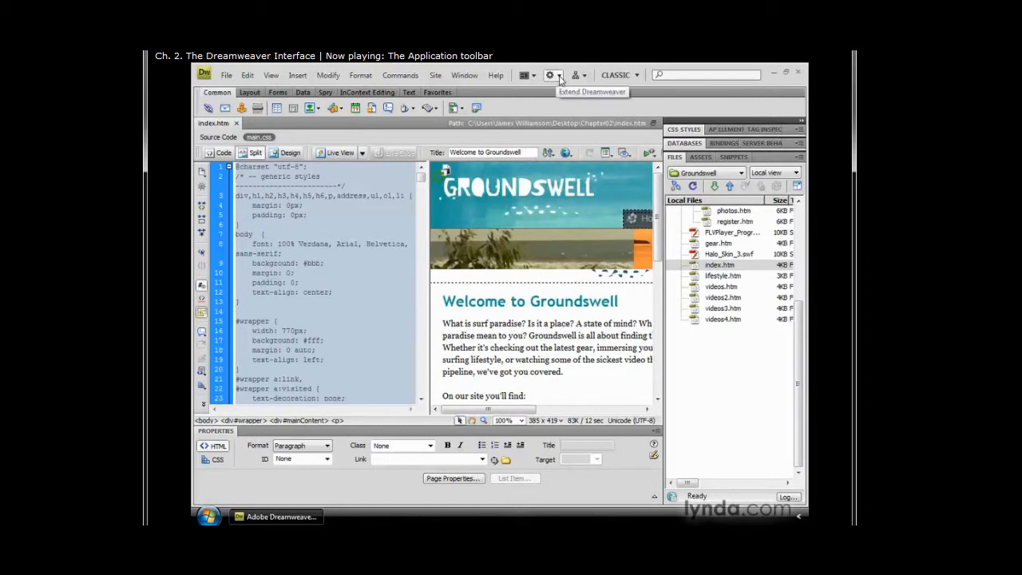
{"action": "left_click", "coordinate": [550, 74]}
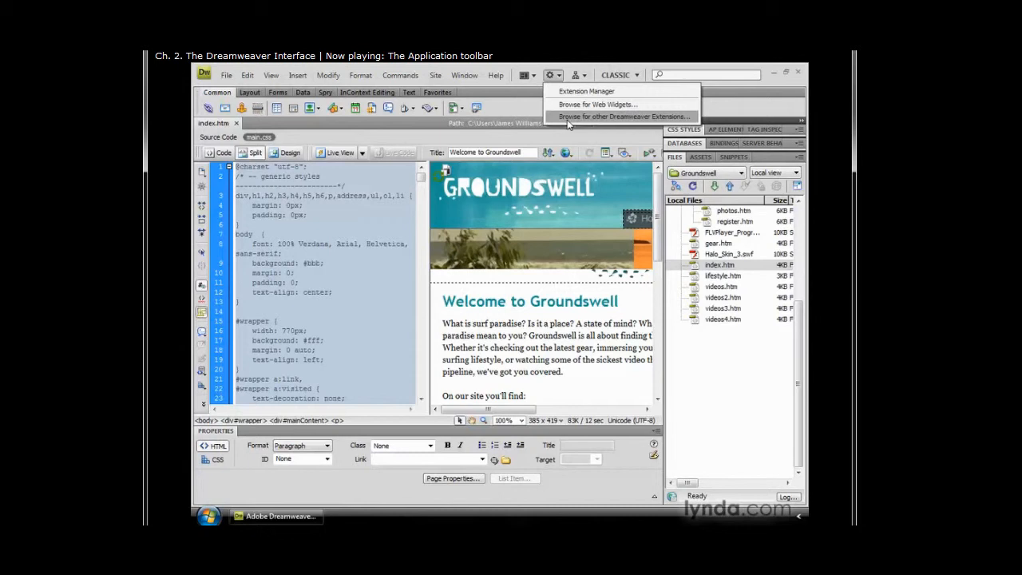
{"action": "left_click", "coordinate": [579, 74]}
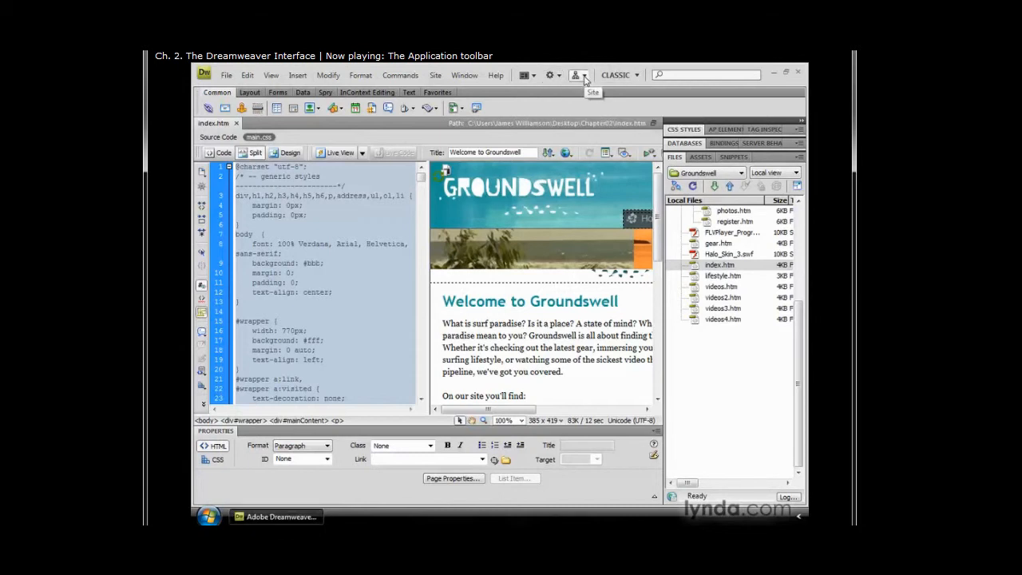
{"action": "left_click", "coordinate": [577, 75]}
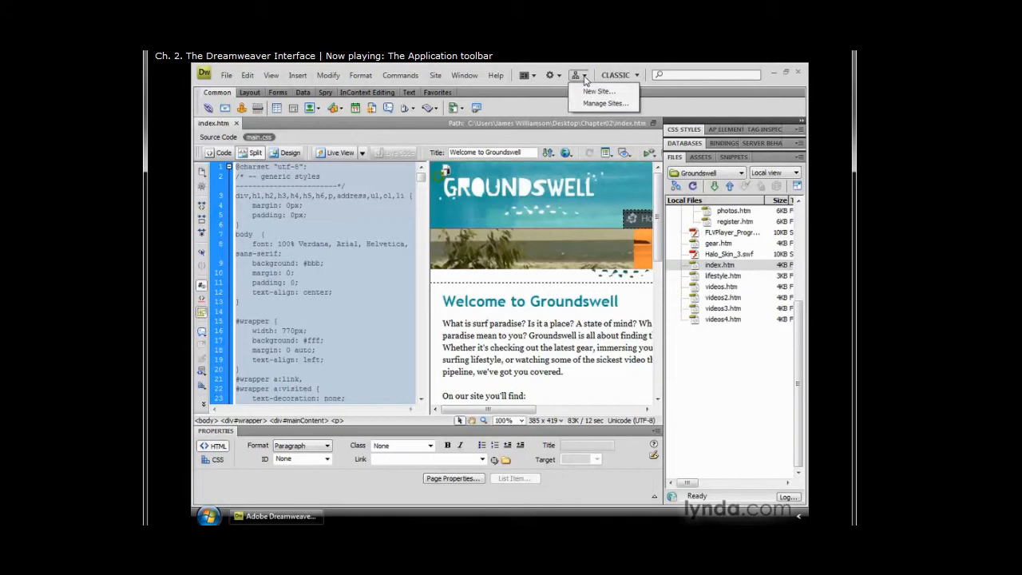
{"action": "mouse_move", "coordinate": [601, 91]}
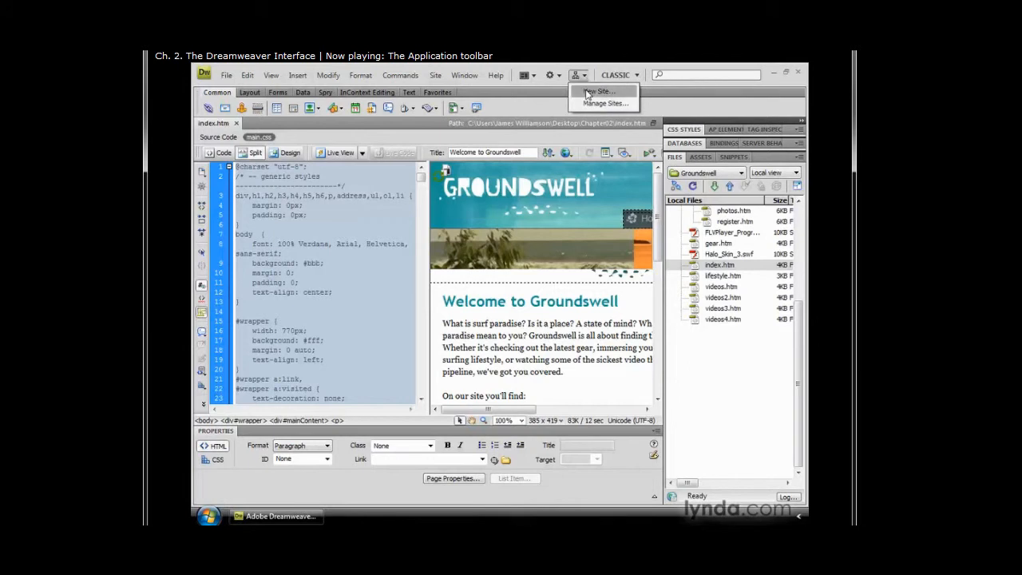
{"action": "mouse_move", "coordinate": [605, 103]}
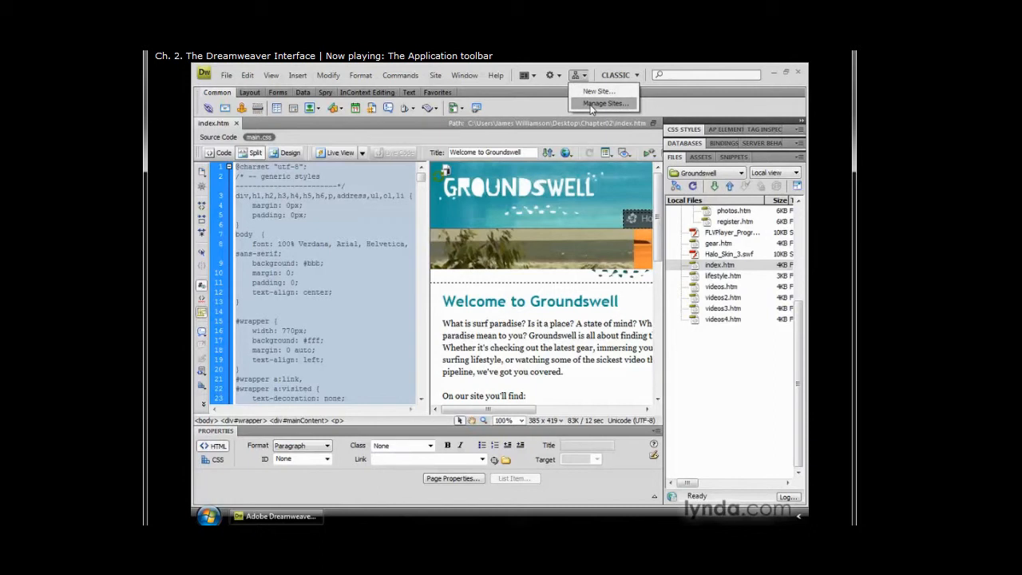
{"action": "mouse_move", "coordinate": [605, 103]}
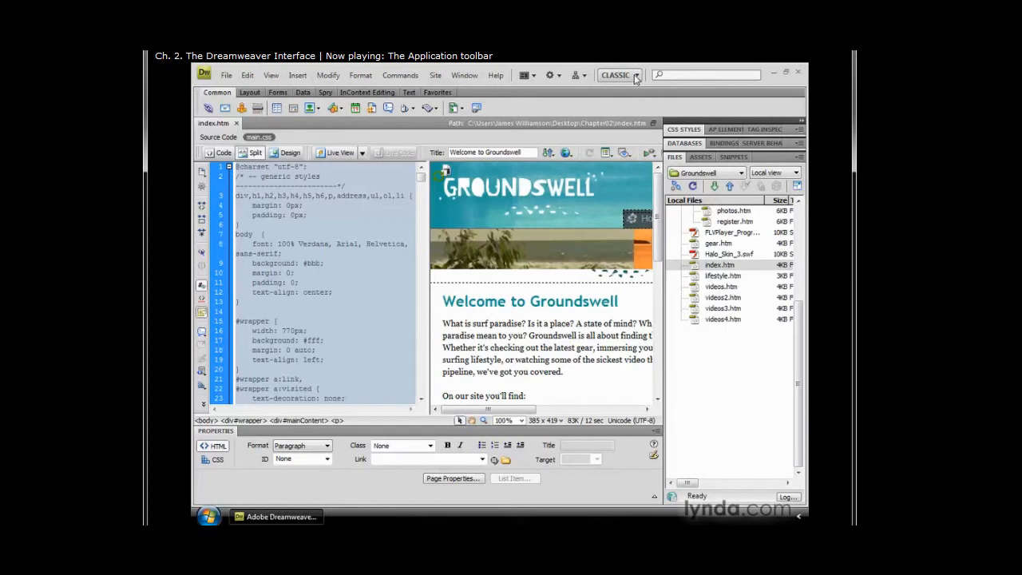
Step: Change the workspace from Classic to Designer using the workspace switcher
{"action": "left_click", "coordinate": [619, 75]}
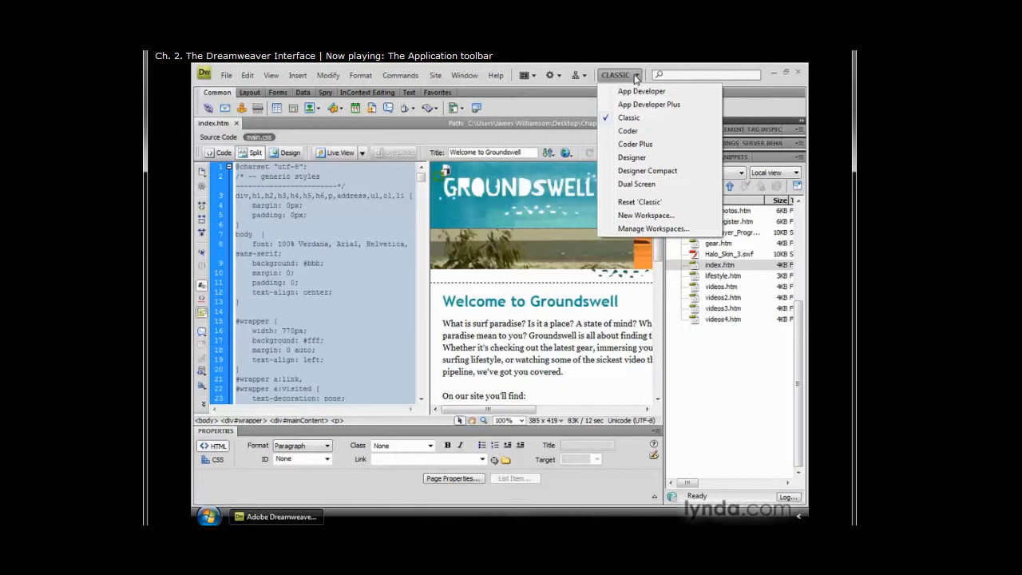
{"action": "left_click", "coordinate": [633, 157]}
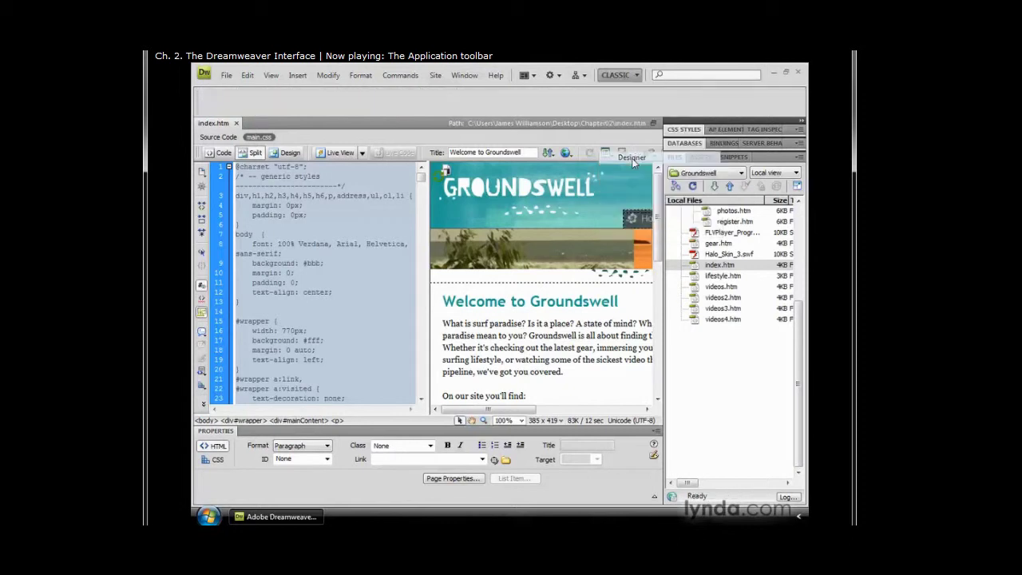
{"action": "left_click", "coordinate": [631, 157]}
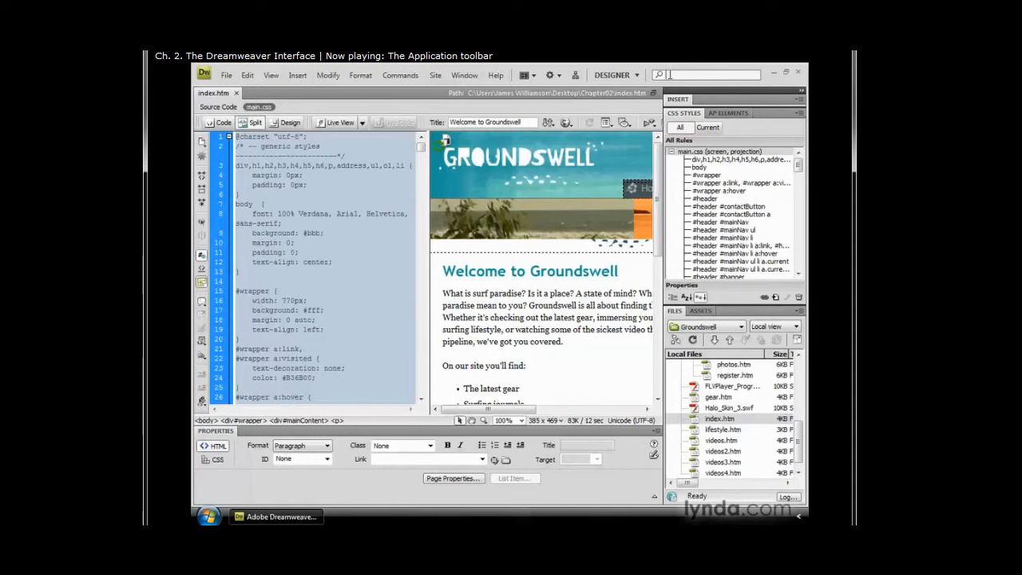
Step: Search Adobe Community Help for 'css'
{"action": "type", "text": "css"}
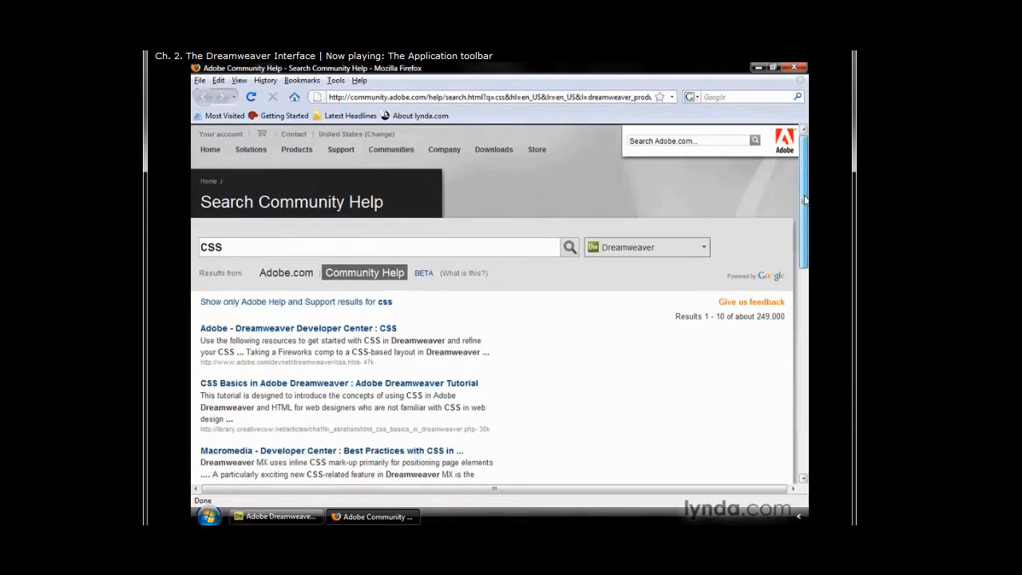
Step: Scroll through the CSS help results, then return to Dreamweaver
{"action": "scroll", "scroll_direction": "down", "scroll_amount": 3}
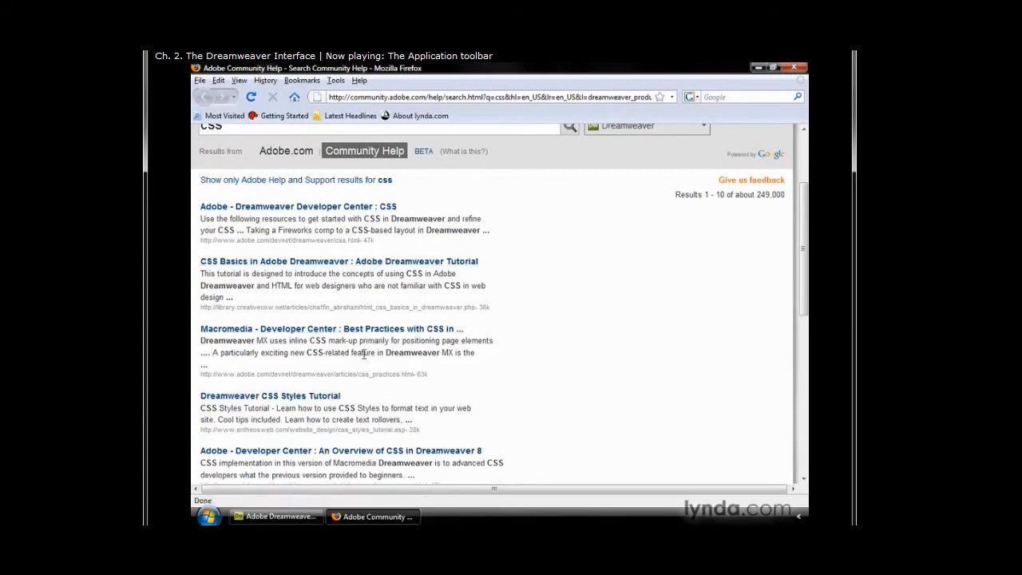
{"action": "mouse_move", "coordinate": [514, 395]}
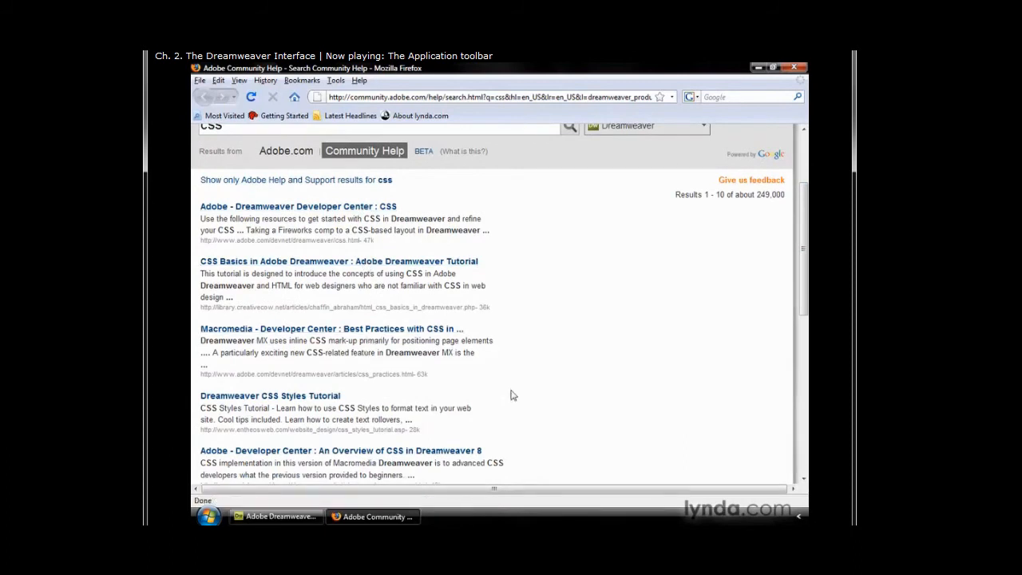
{"action": "left_click", "coordinate": [275, 516]}
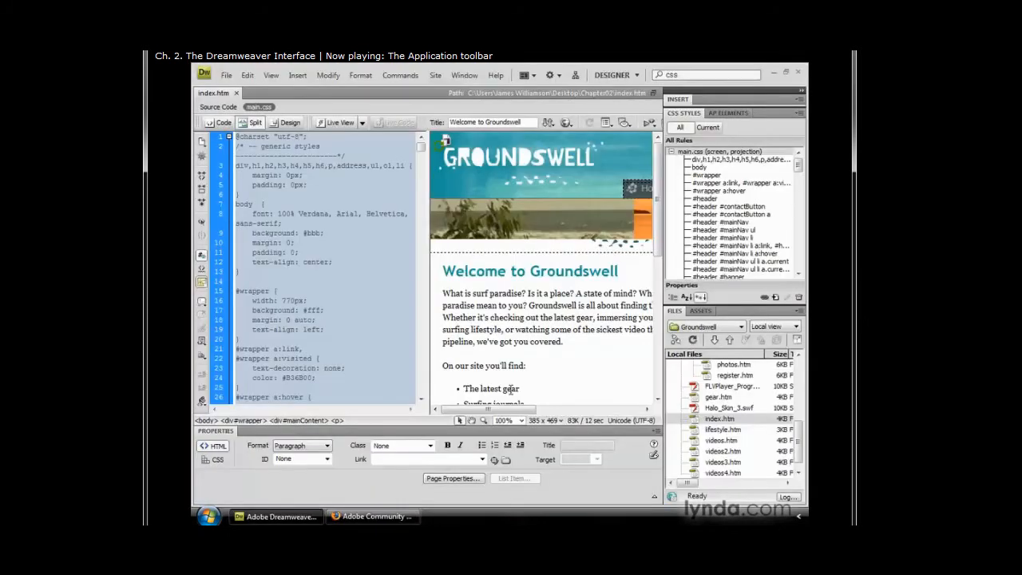